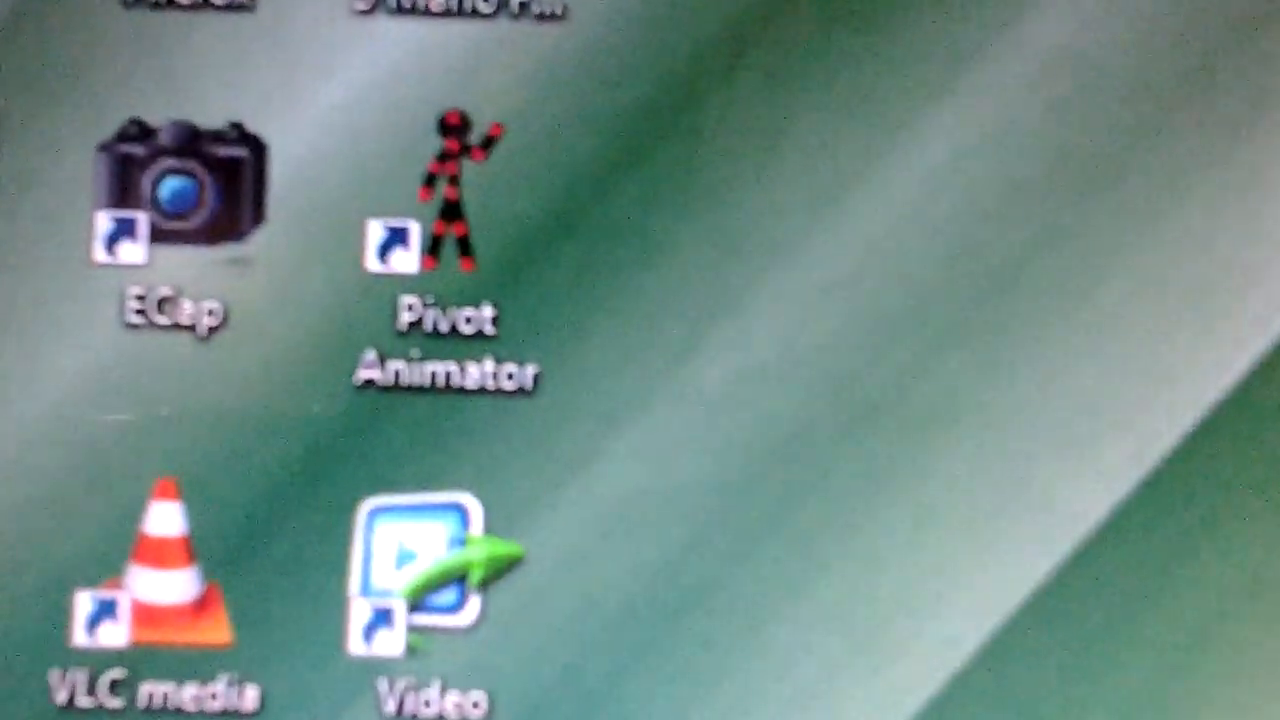
Launch Pivot Animator from its desktop shortcut to get an empty first frame.
double_click(446, 240)
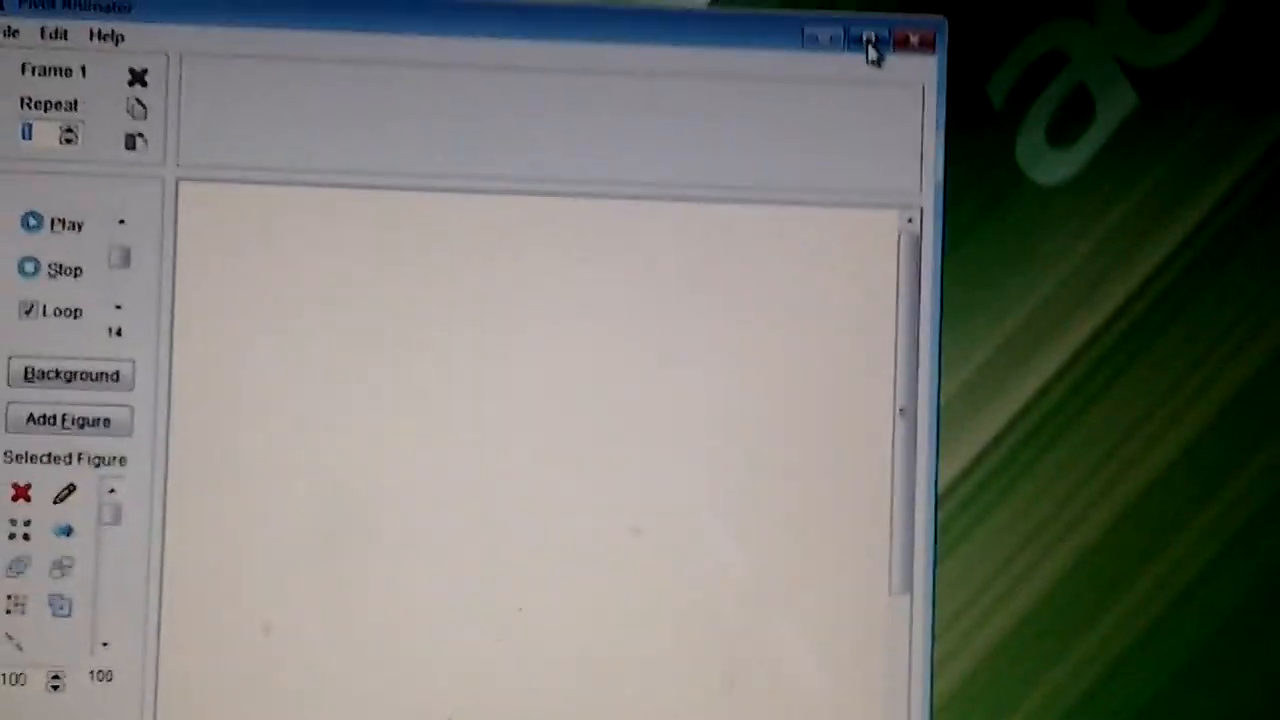
click(68, 419)
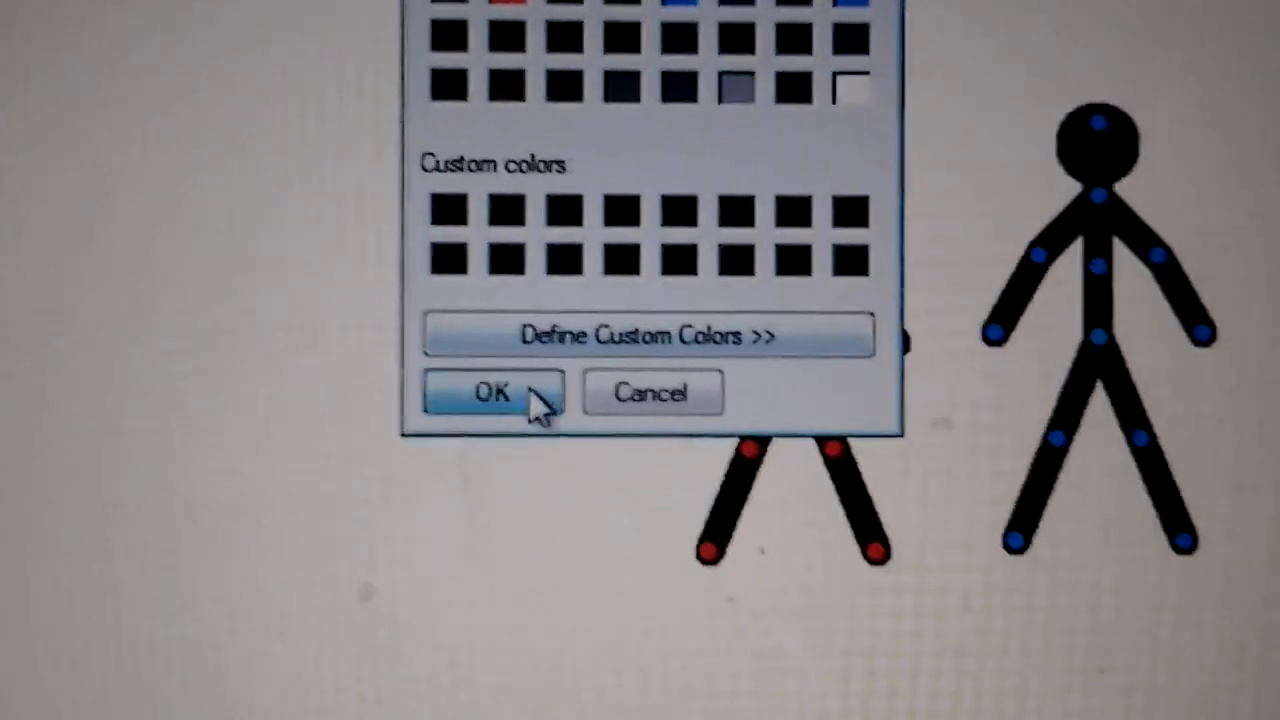
Confirm red in the Color dialog to recolour the stick figure.
click(490, 392)
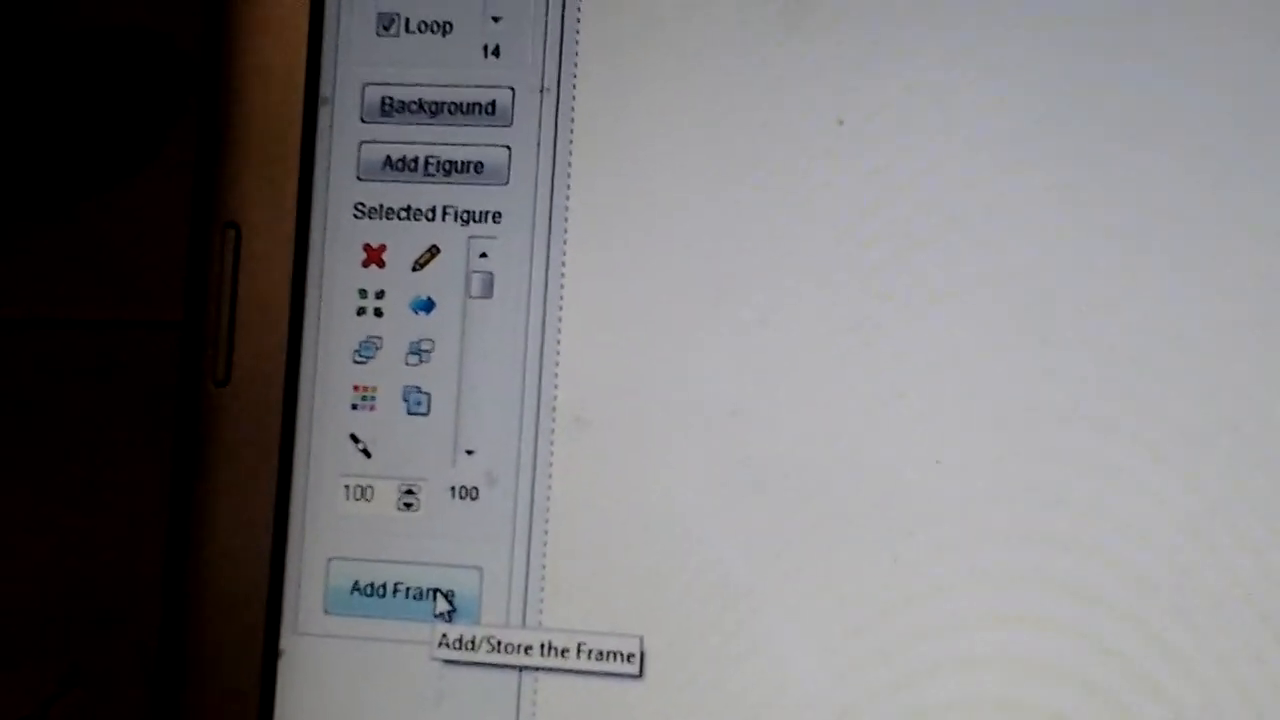
Store the red figure's pose as a frame, then store the raised-arm pose as another.
click(402, 588)
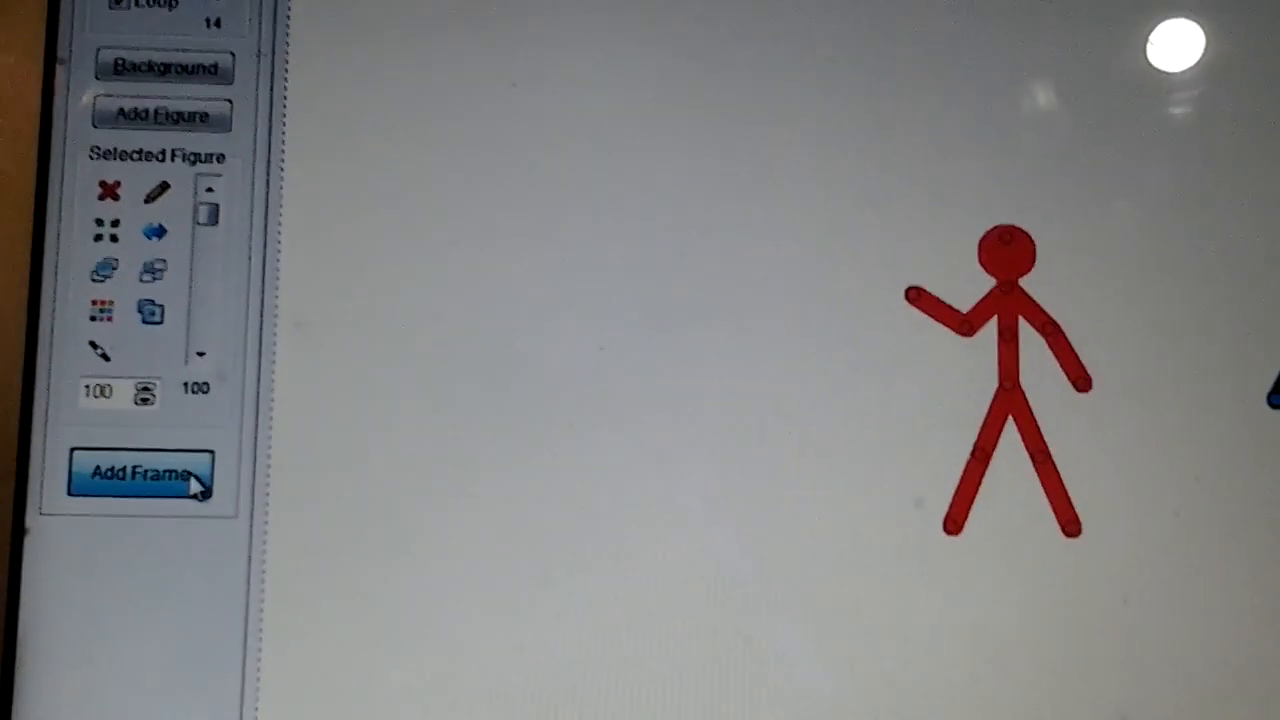
click(141, 473)
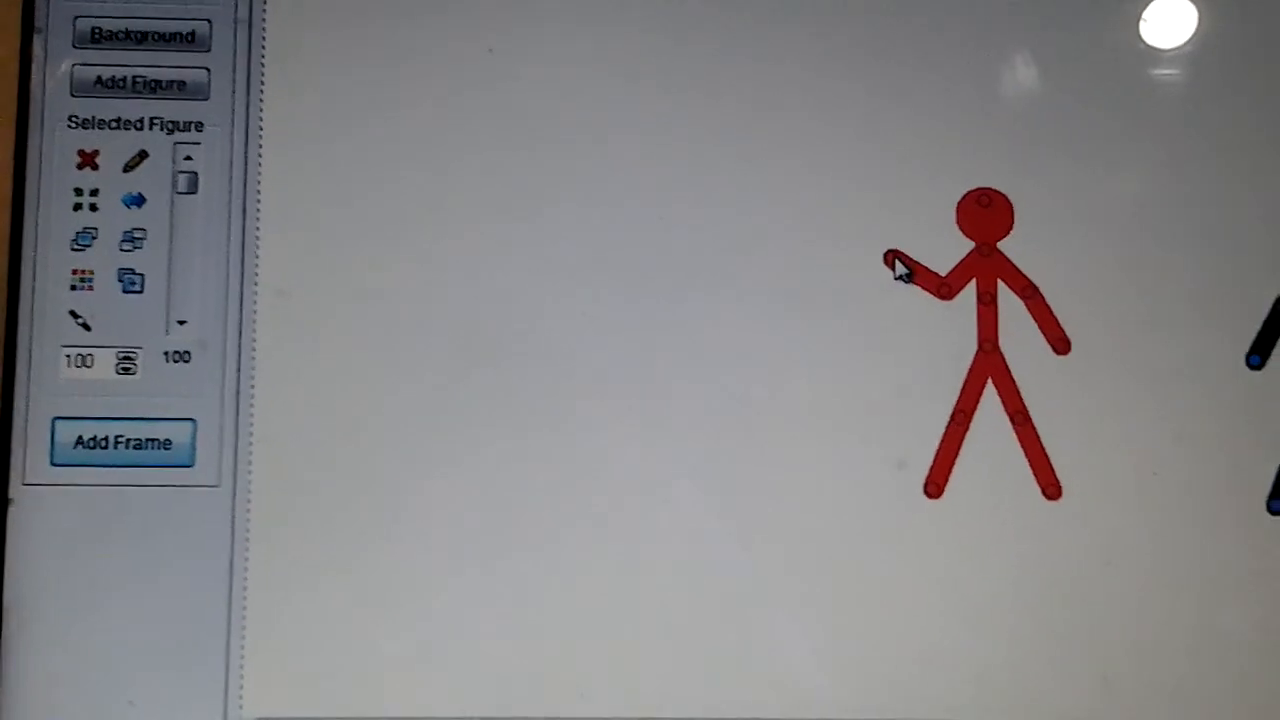